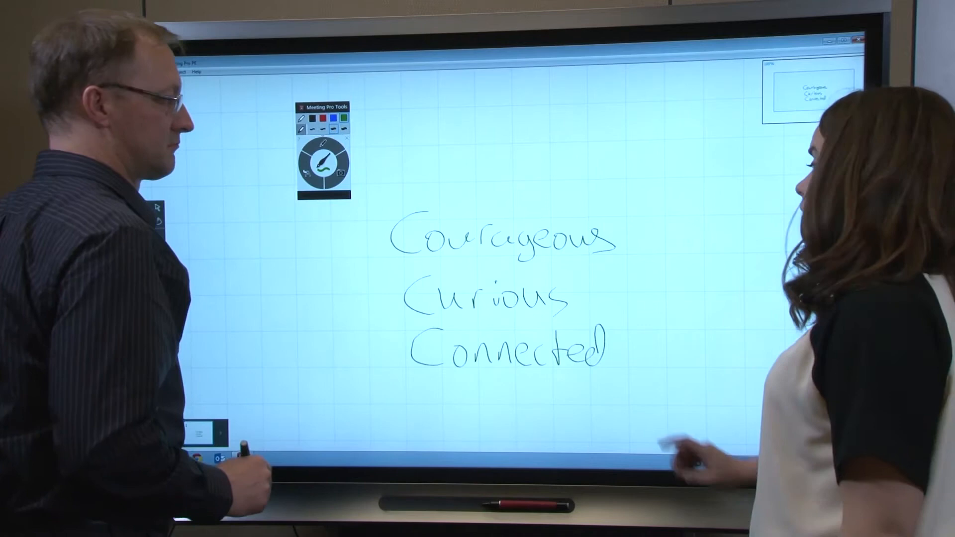
Step: Tap the handwritten word 'Connected' to select it, showing its handles and menu
left_click(506, 350)
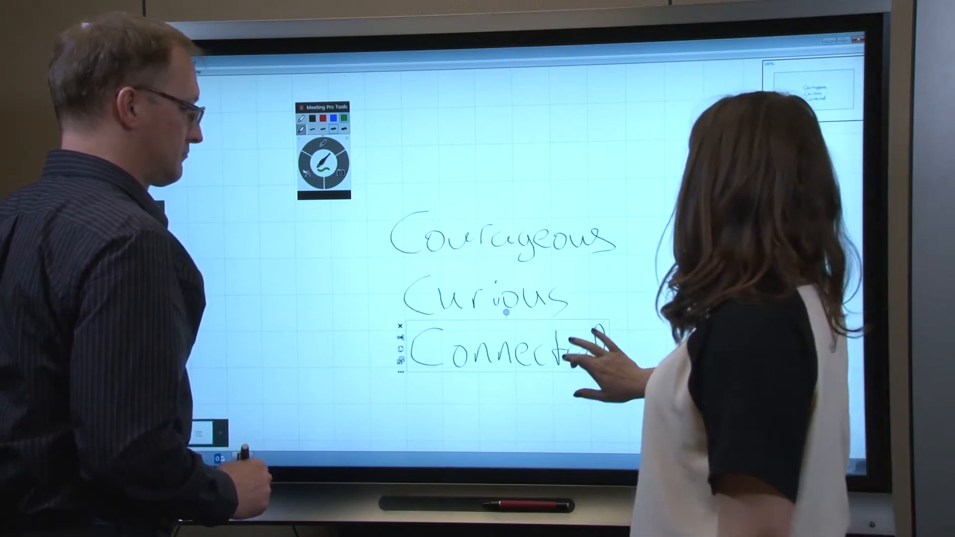